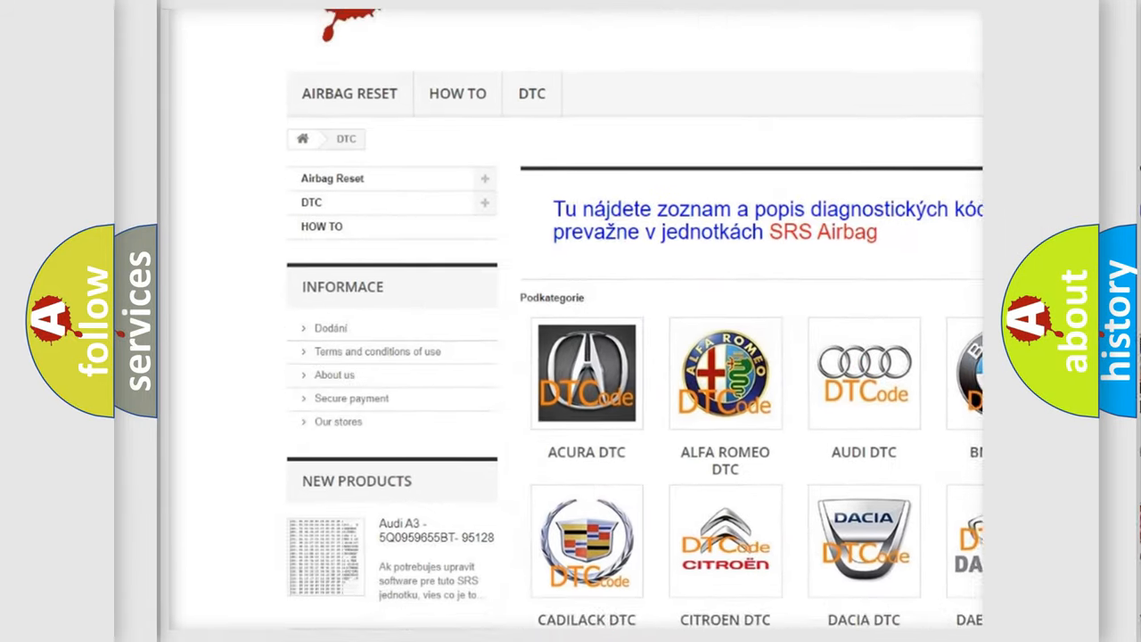
Advance the C1723 slideshow to the cause slide: pretensioners/airbags occupant restraint controller (ORC).
{"action": "scroll", "scroll_direction": "down", "scroll_amount": 3}
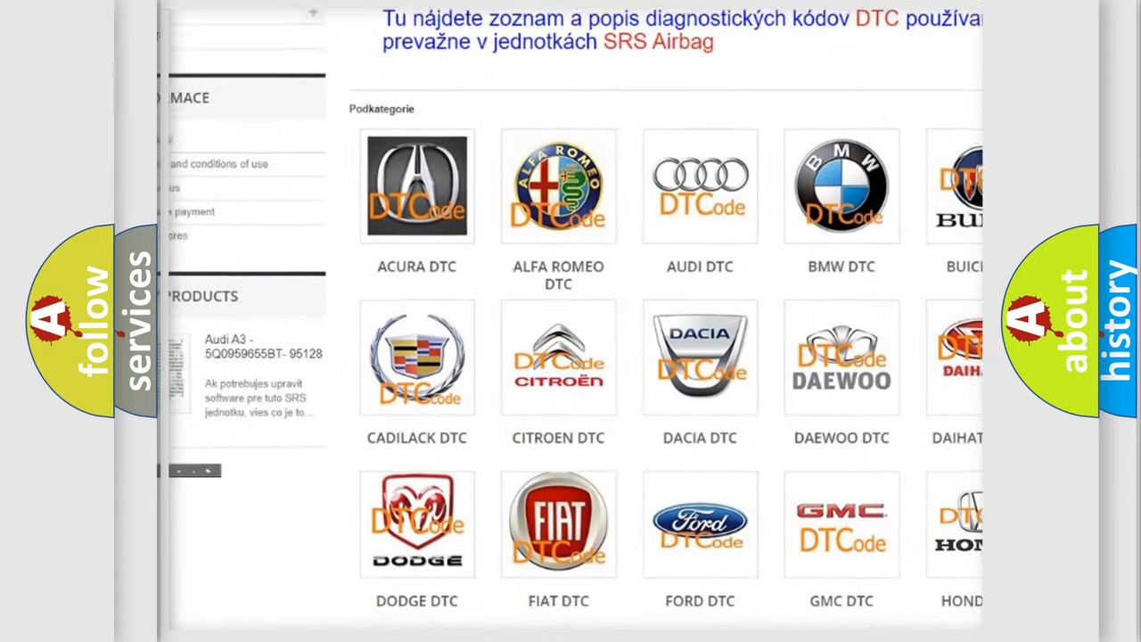
{"action": "scroll", "scroll_direction": "down", "scroll_amount": 3}
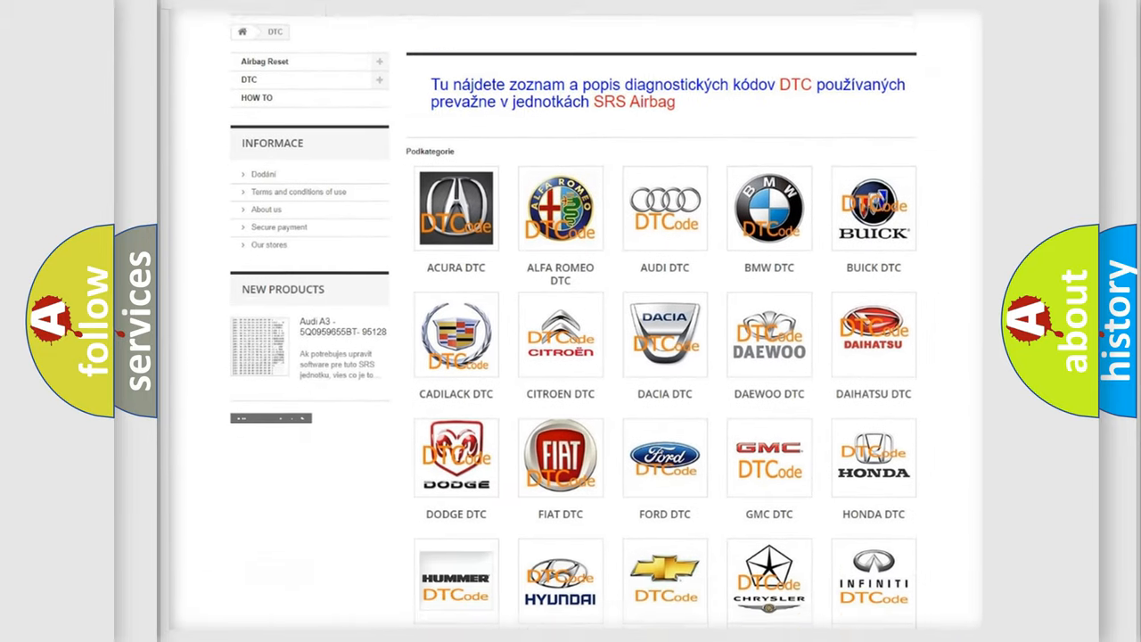
{"action": "scroll", "scroll_direction": "down", "scroll_amount": 3}
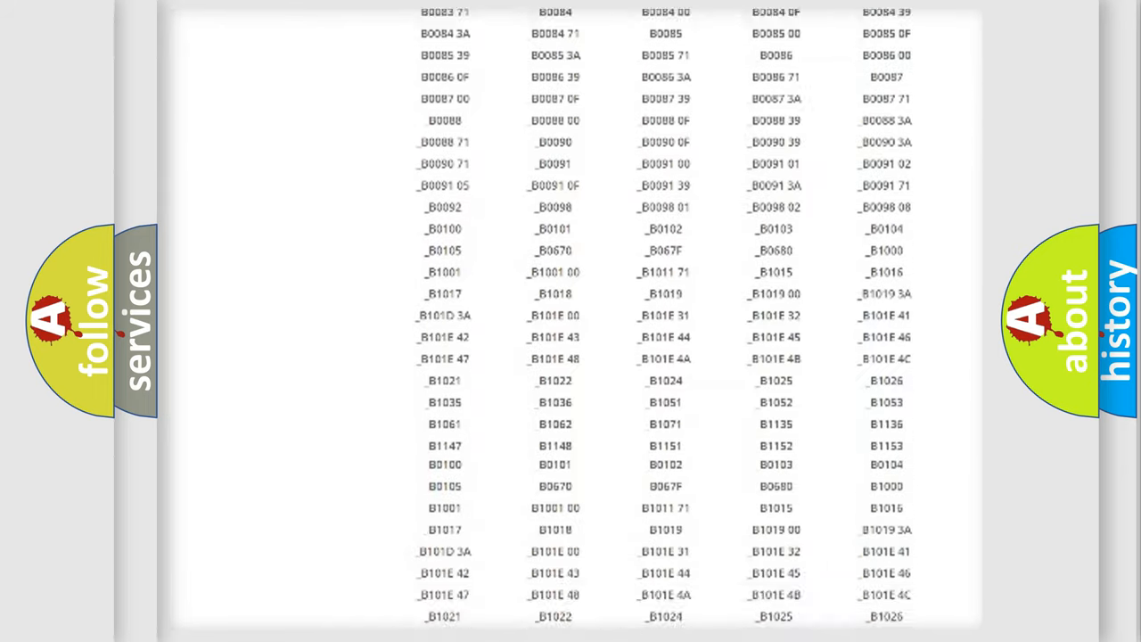
{"action": "scroll", "scroll_direction": "up", "scroll_amount": 3}
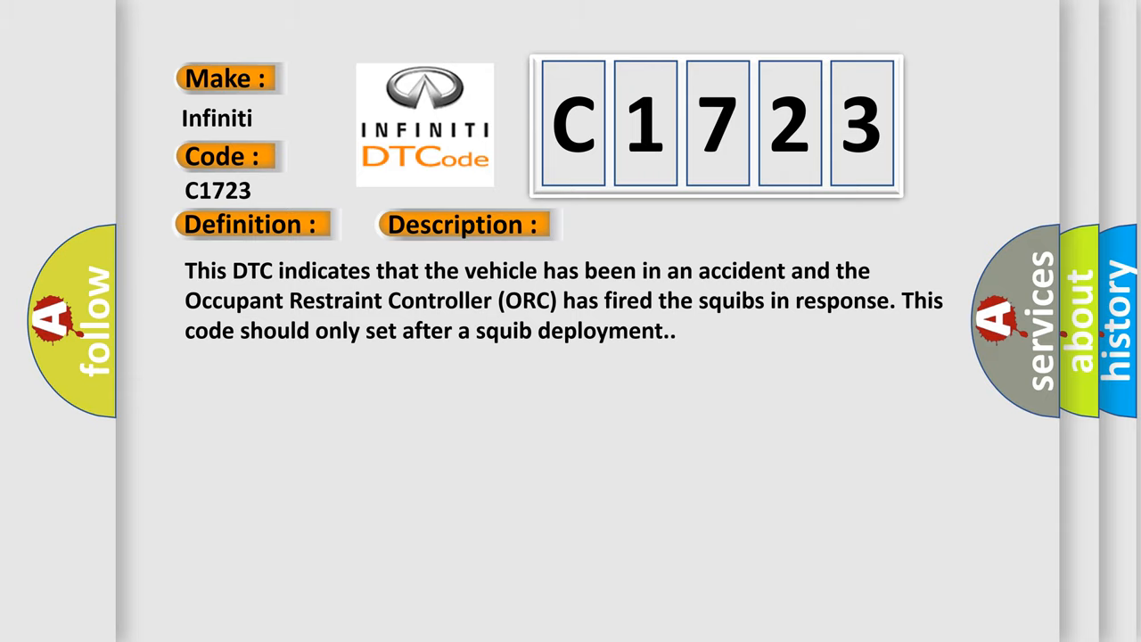
{"action": "left_click", "coordinate": [656, 224]}
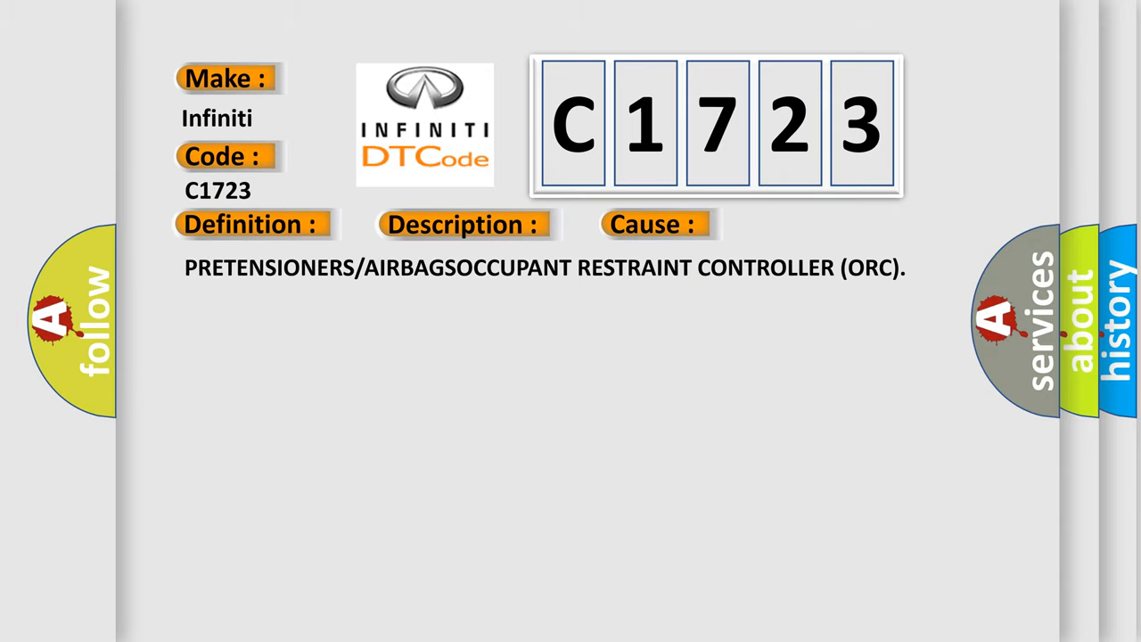